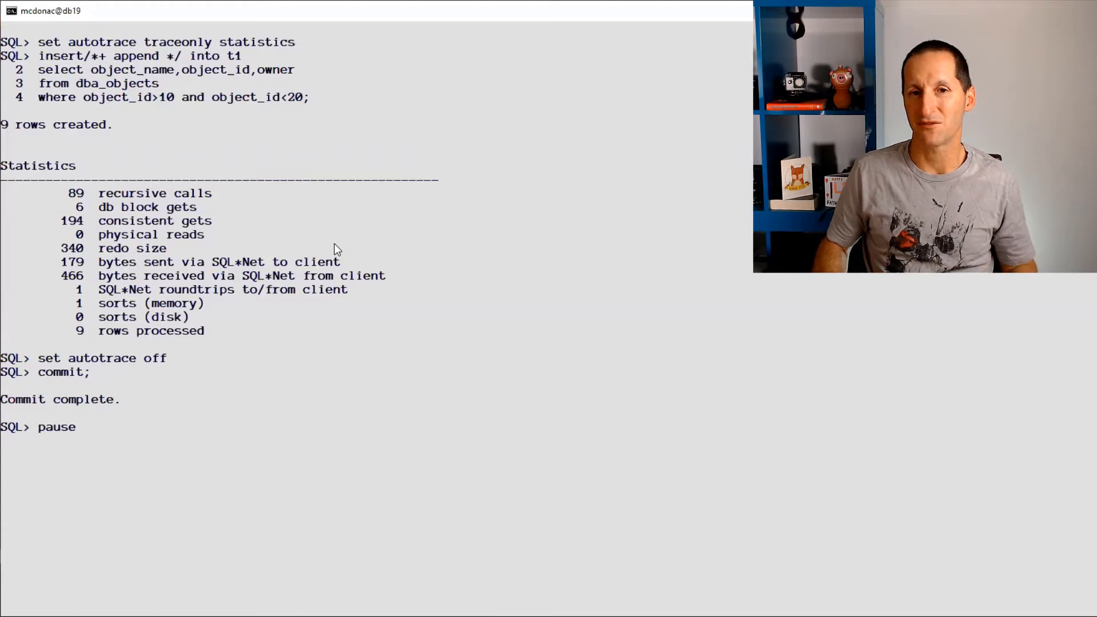
- Resume the script to create logging table t2, insert nine rows with statistics, and commit
key(Return)
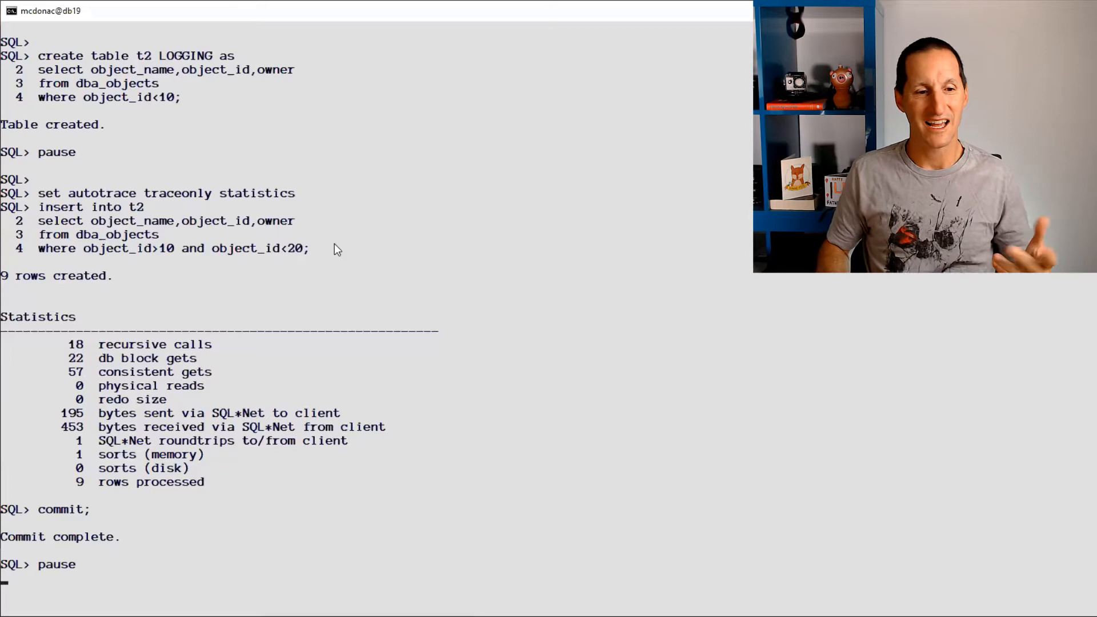
mouse_move(69, 402)
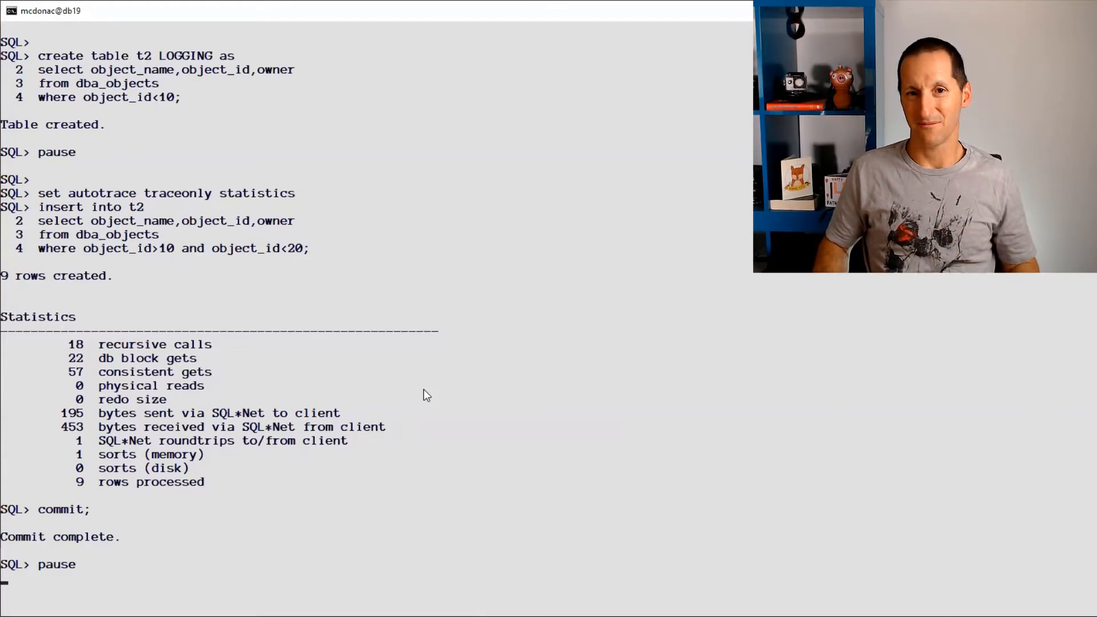
key(Return)
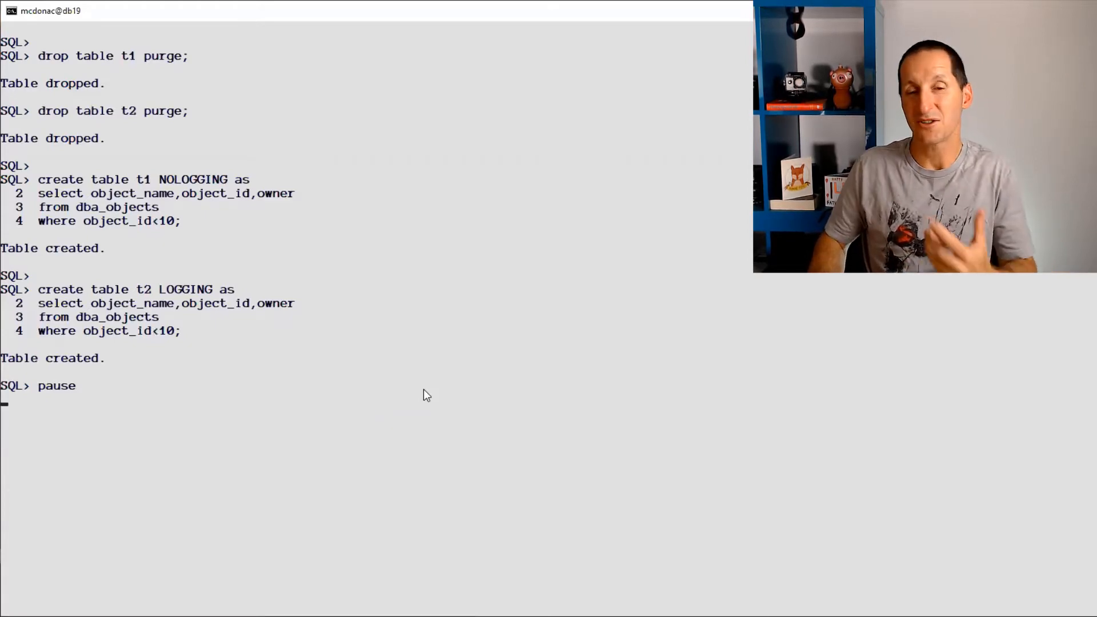
- Continue the script that drops and recreates t1 as NOLOGGING and t2 as LOGGING from dba_objects rows
key(enter)
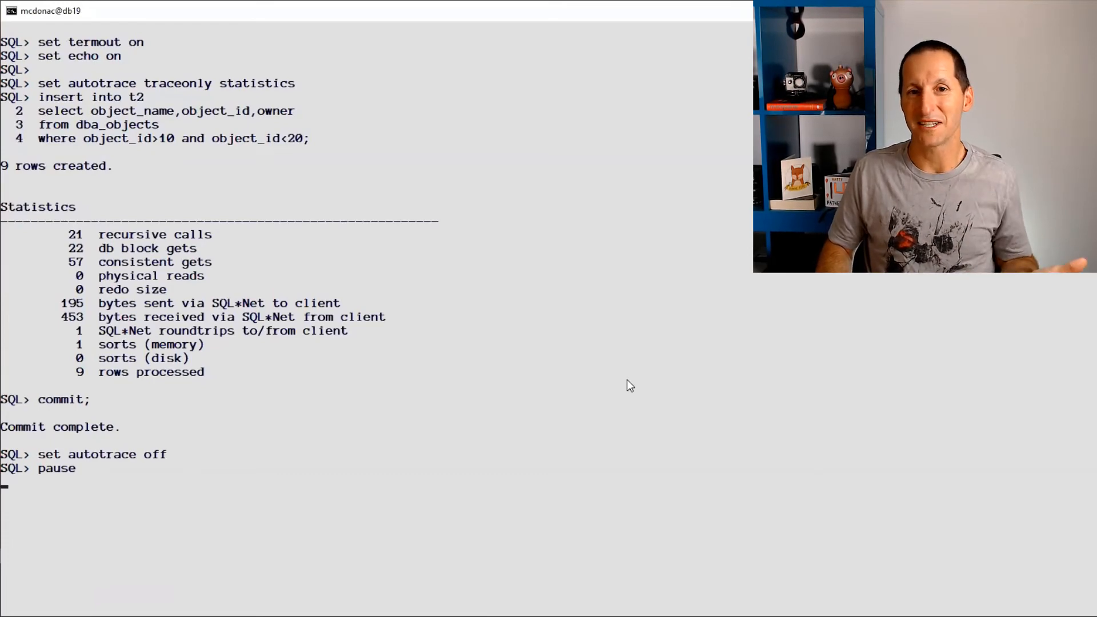
mouse_move(495, 271)
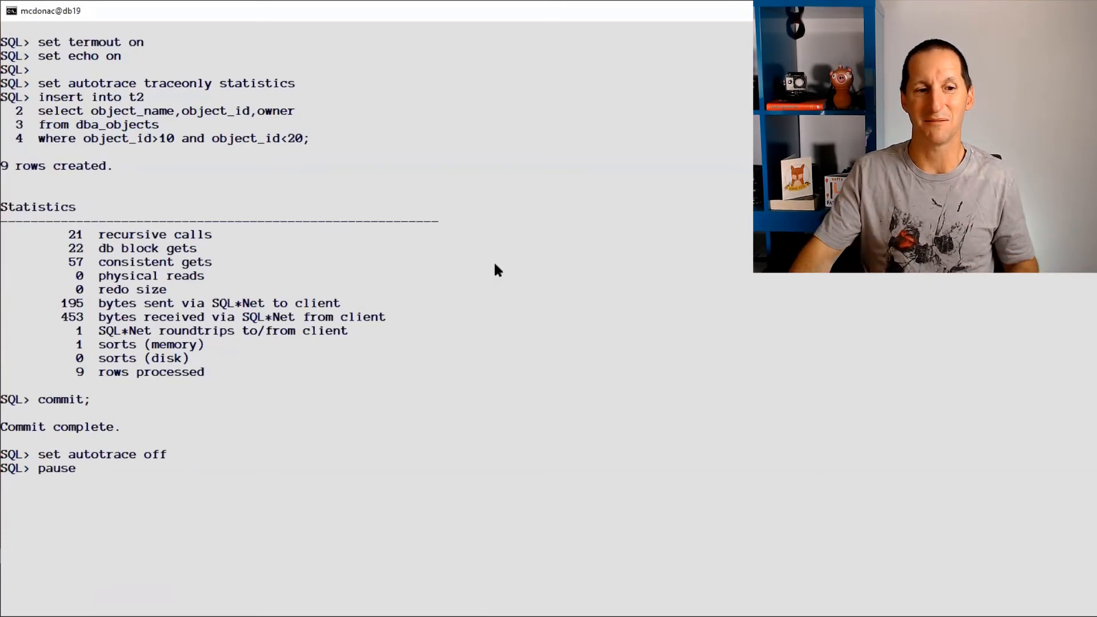